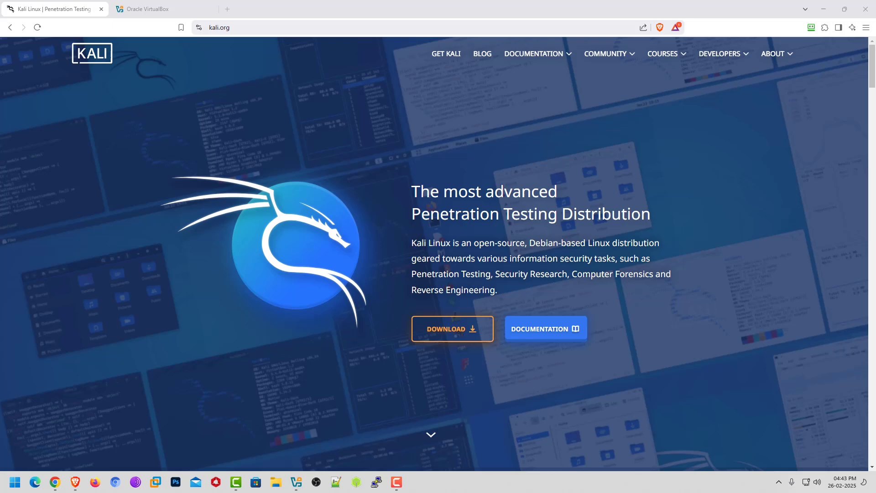
pyautogui.moveTo(452, 330)
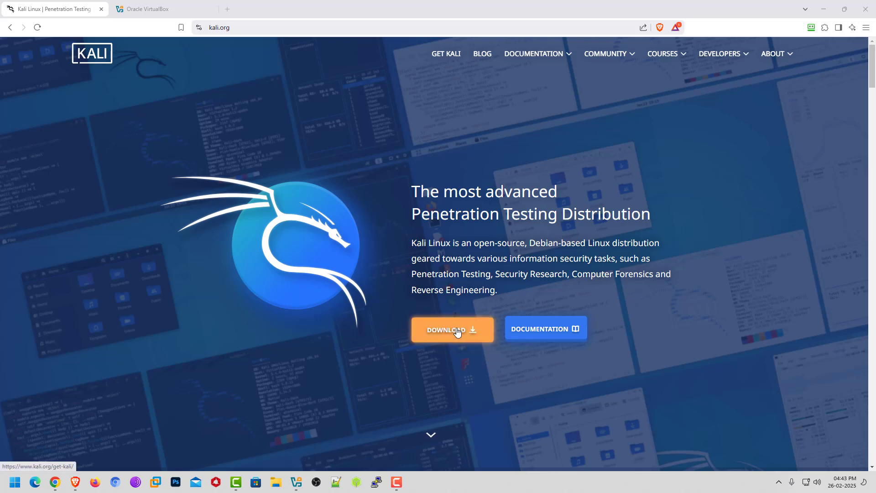
# Reach the Get Kali page's Pre-built Virtual Machines section listing VMware, VirtualBox, Hyper-V and QEMU images.
pyautogui.click(452, 330)
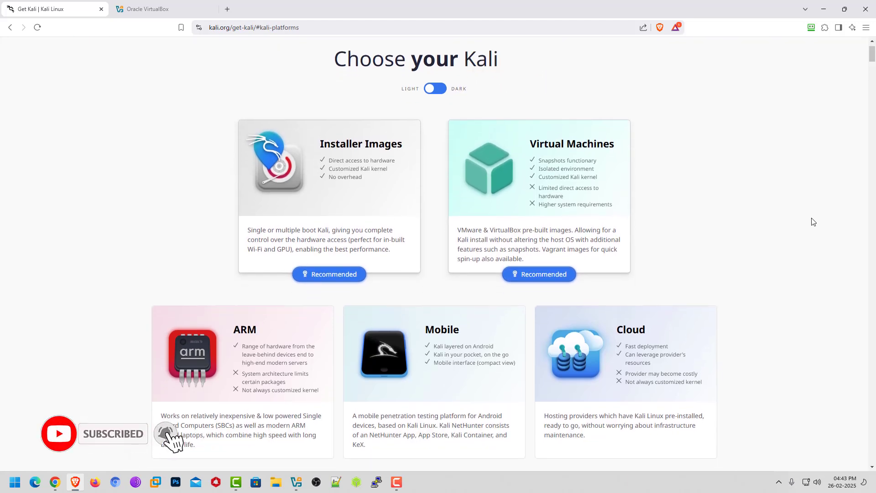
pyautogui.scroll(-3)
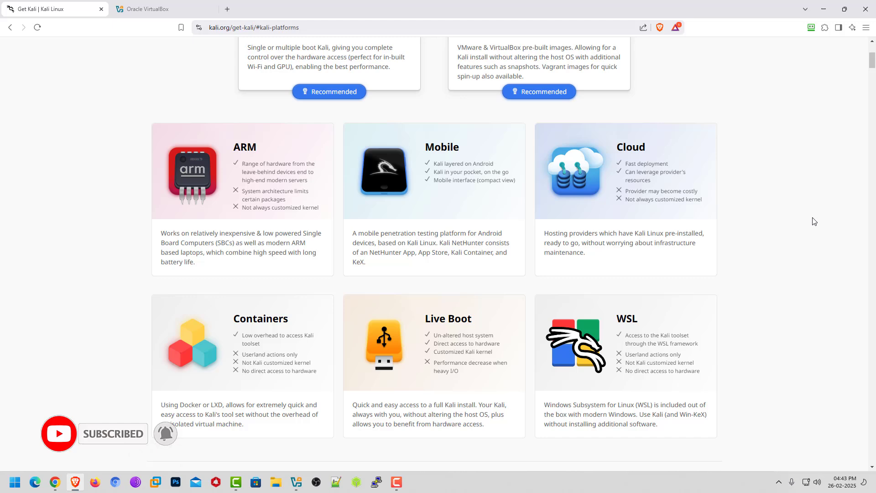
pyautogui.scroll(-3)
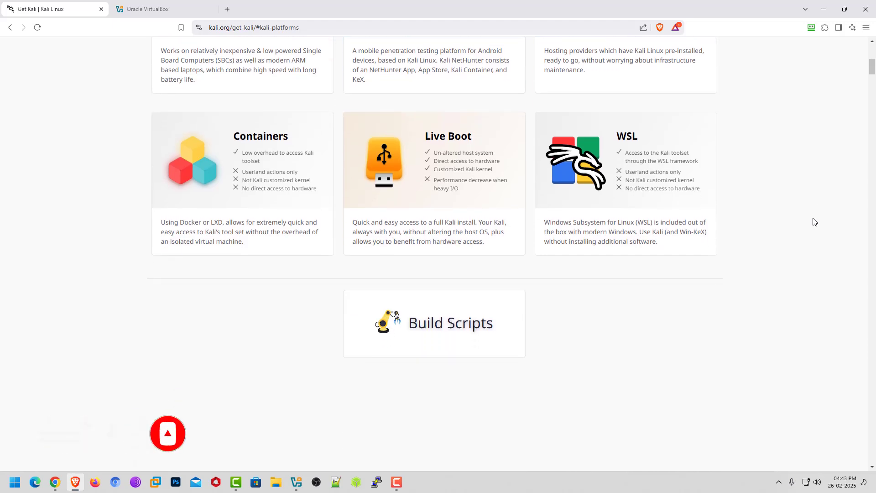
pyautogui.scroll(3)
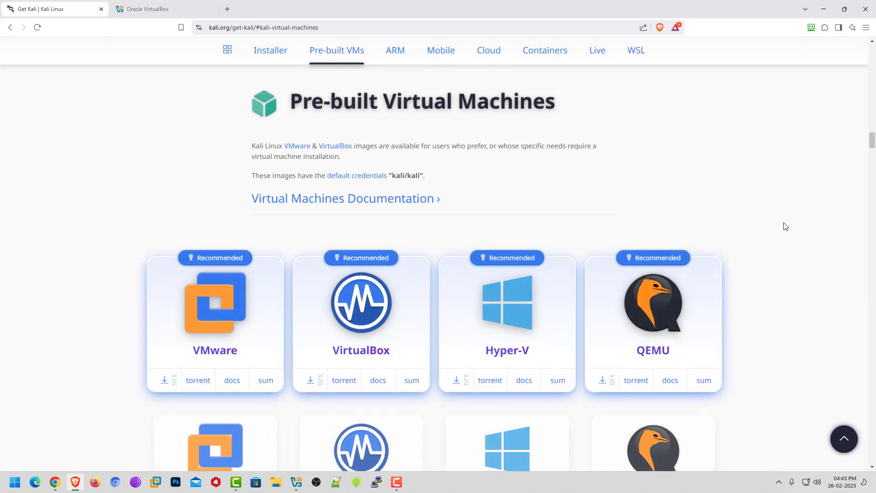
# Request the prebuilt Kali VirtualBox image download and switch to the Oracle VirtualBox site.
pyautogui.scroll(-3)
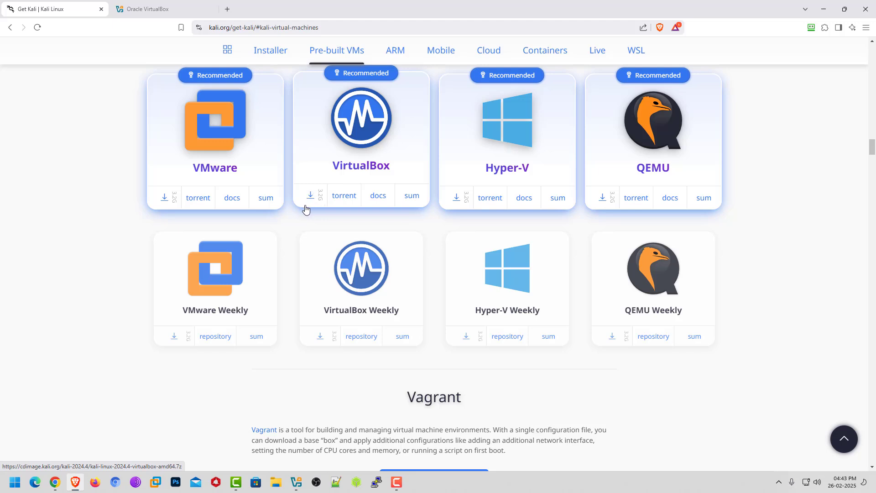
pyautogui.click(163, 9)
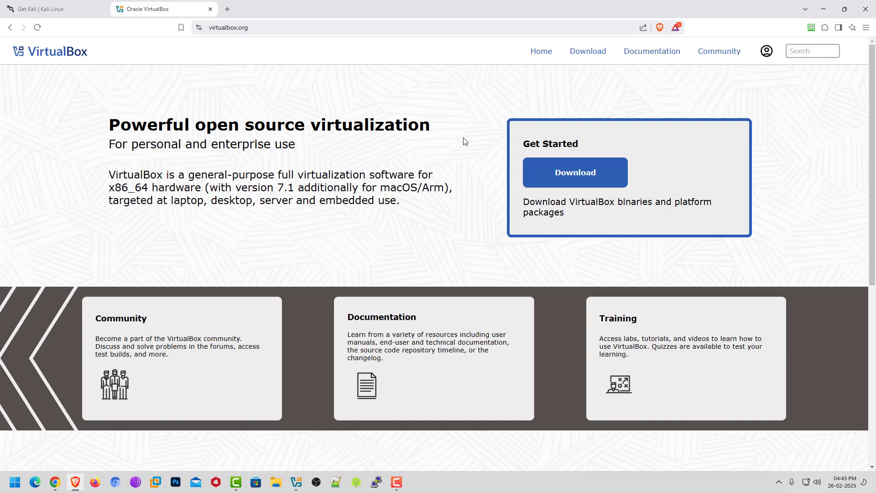
# Show the Download VirtualBox page's 7.1.6 platform packages including Windows hosts.
pyautogui.click(574, 173)
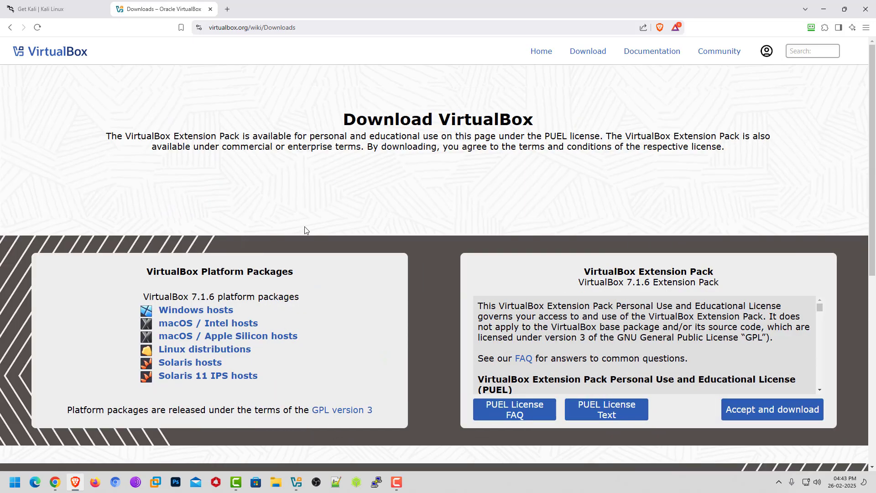
pyautogui.scroll(-3)
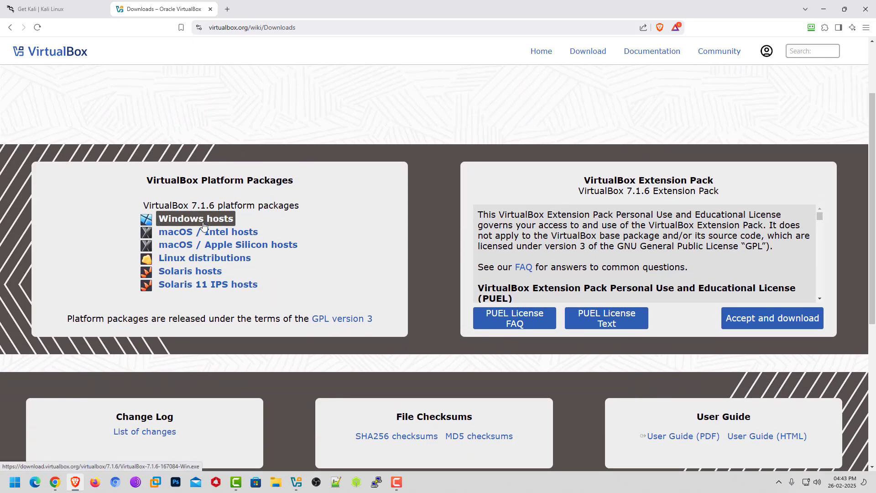
pyautogui.moveTo(211, 286)
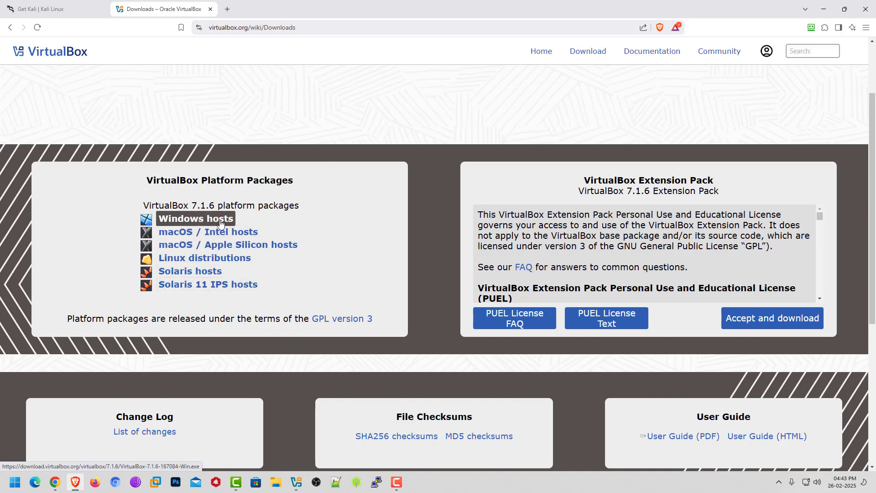
pyautogui.moveTo(197, 229)
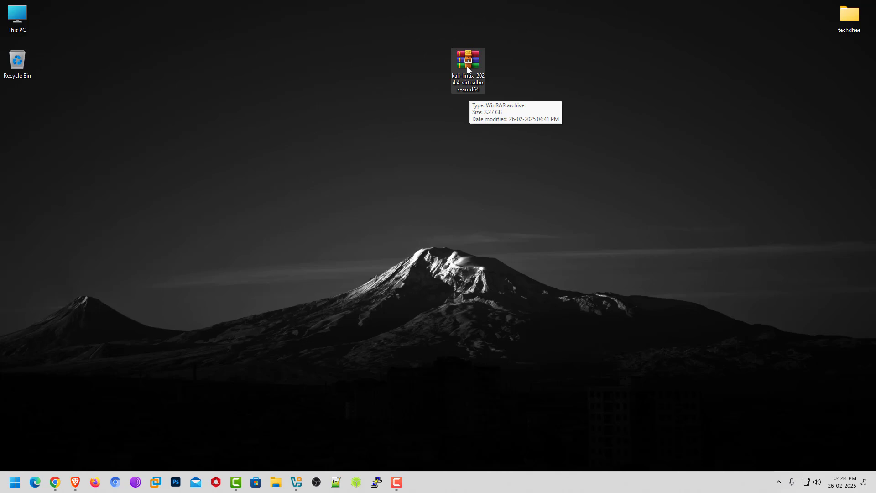
# Extract the kali-linux-2024.4-virtualbox-amd64 .7z archive onto the desktop with WinRAR's Extract Here.
pyautogui.rightClick(468, 61)
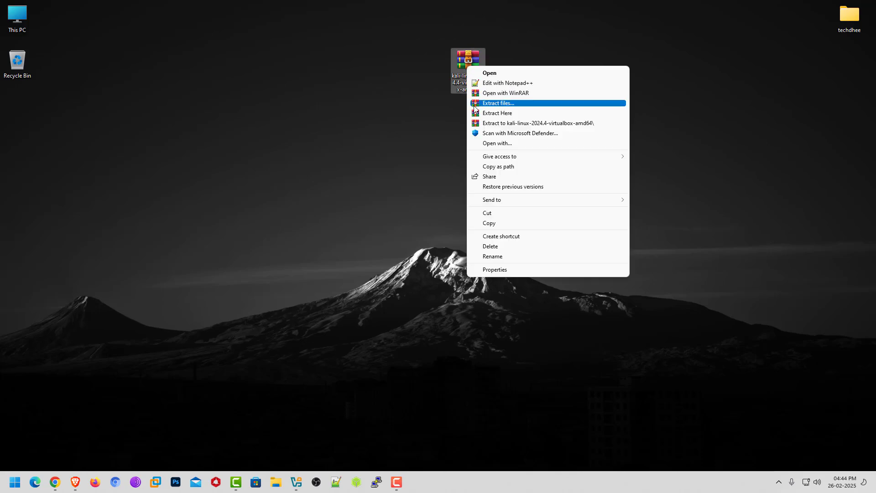
pyautogui.moveTo(502, 113)
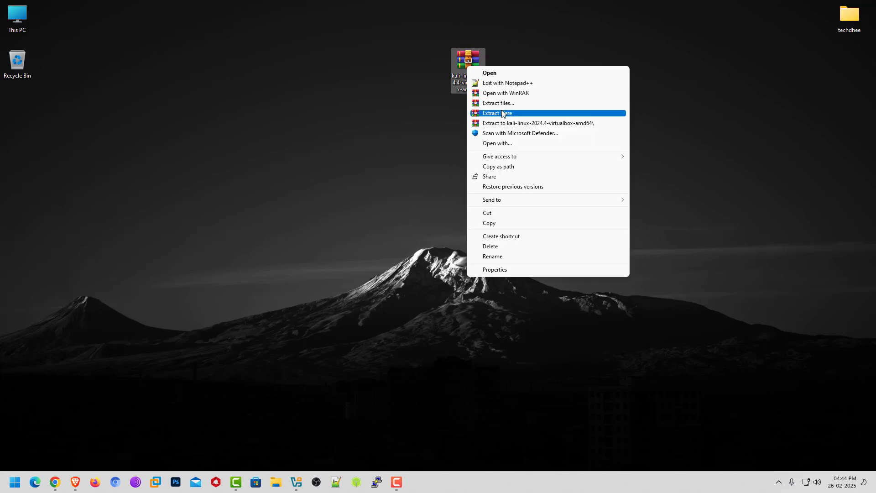
pyautogui.click(497, 113)
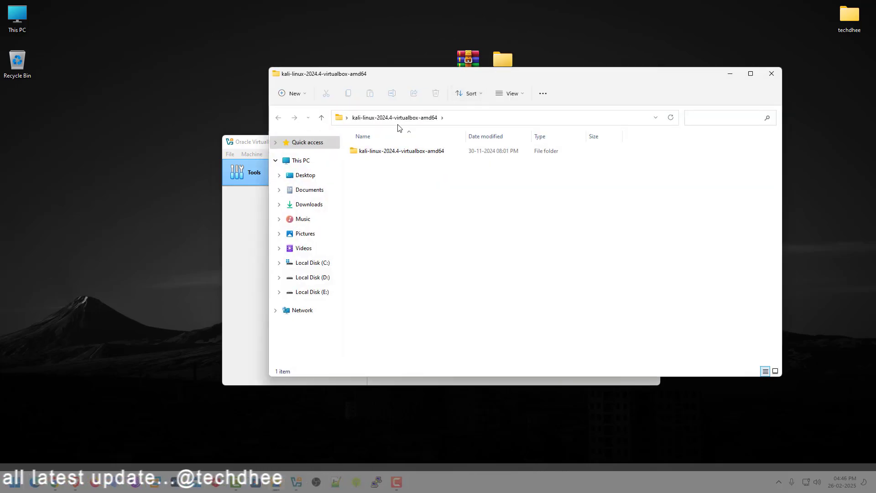
# Enter the inner kali-linux-2024.4-virtualbox-amd64 folder and select the .vbox machine file.
pyautogui.doubleClick(401, 151)
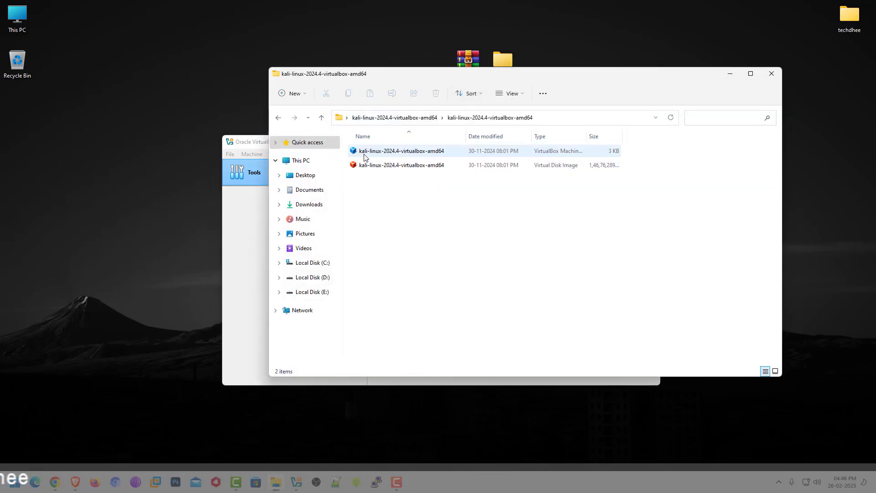
pyautogui.click(401, 166)
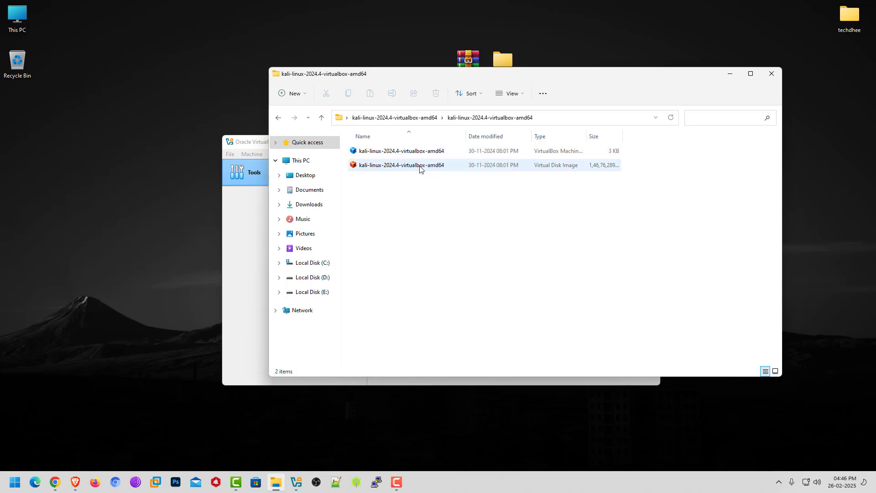
pyautogui.moveTo(415, 166)
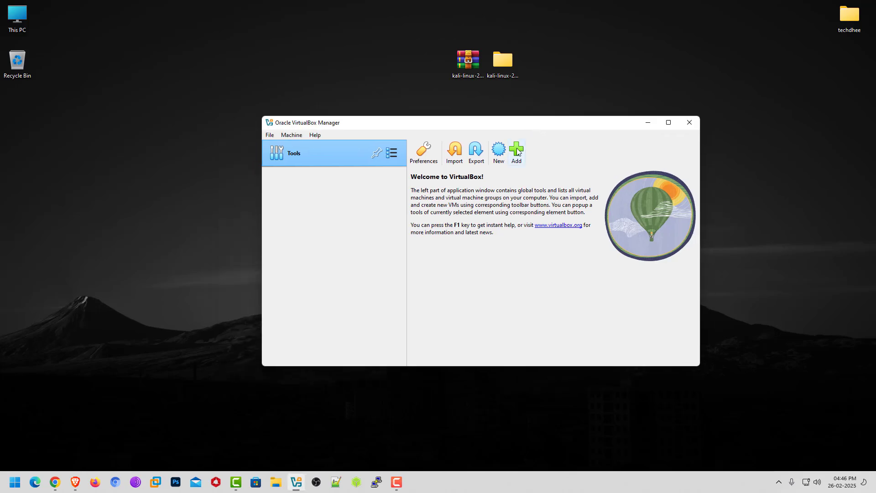
# Add the Kali .vbox machine from Desktop > kali-linux-2024.4-virtualbox-amd64 to VirtualBox Manager.
pyautogui.click(515, 149)
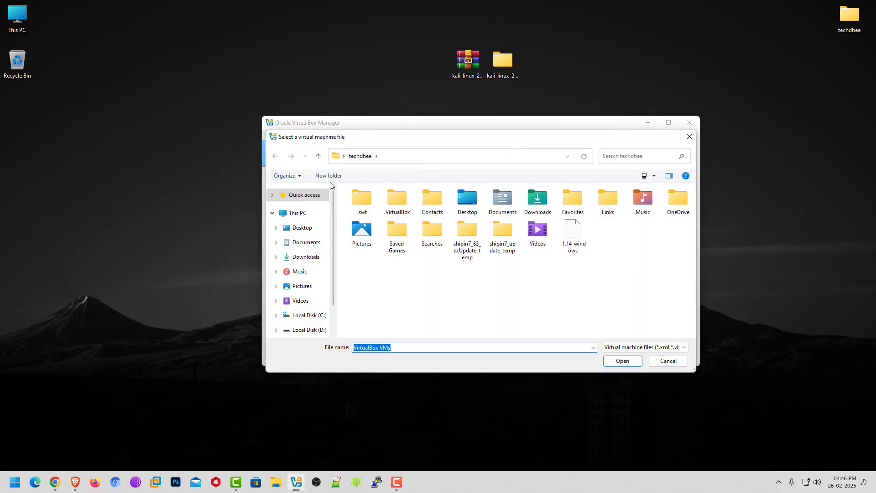
pyautogui.click(301, 227)
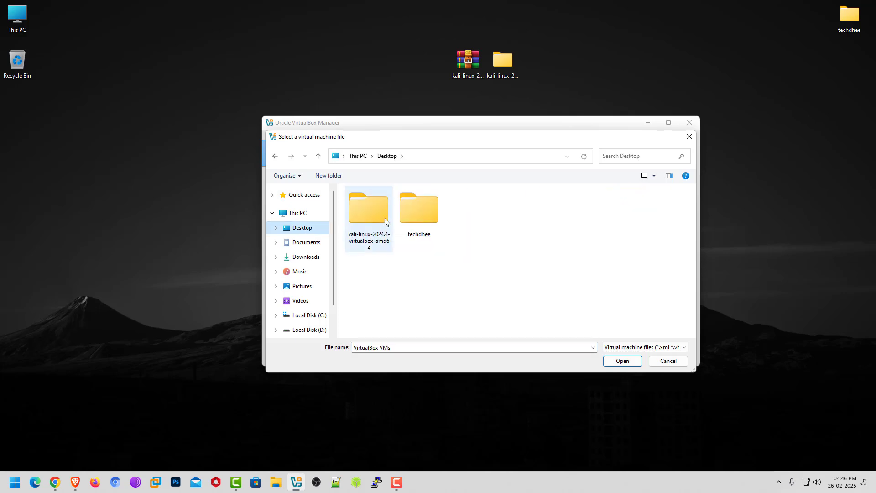
pyautogui.doubleClick(367, 205)
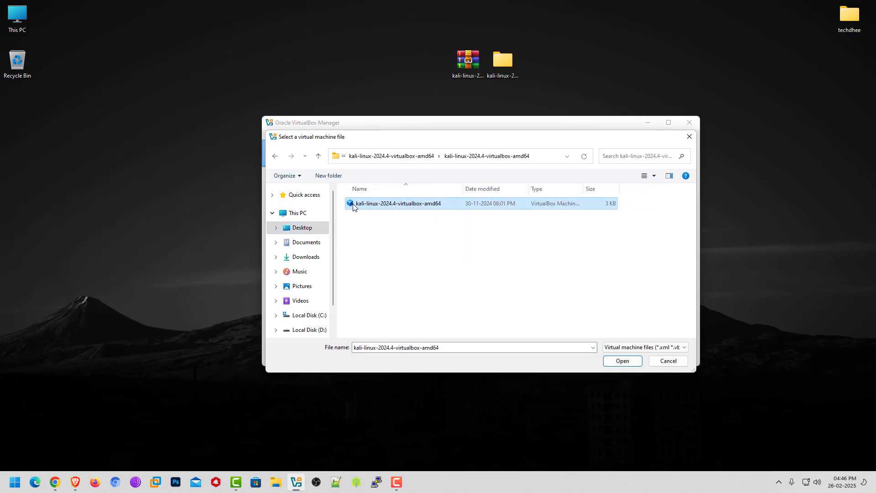
pyautogui.click(621, 360)
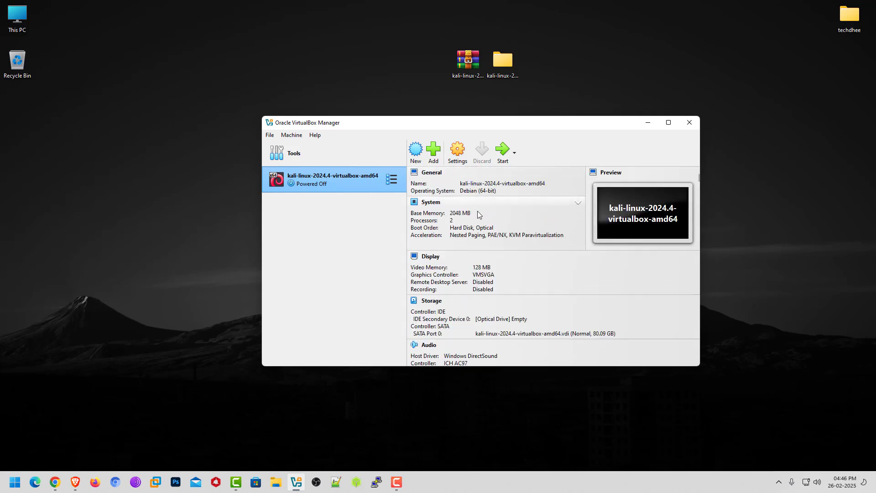
# Raise the Kali machine's base memory to 8192 MB under System > Motherboard and save the settings.
pyautogui.click(457, 150)
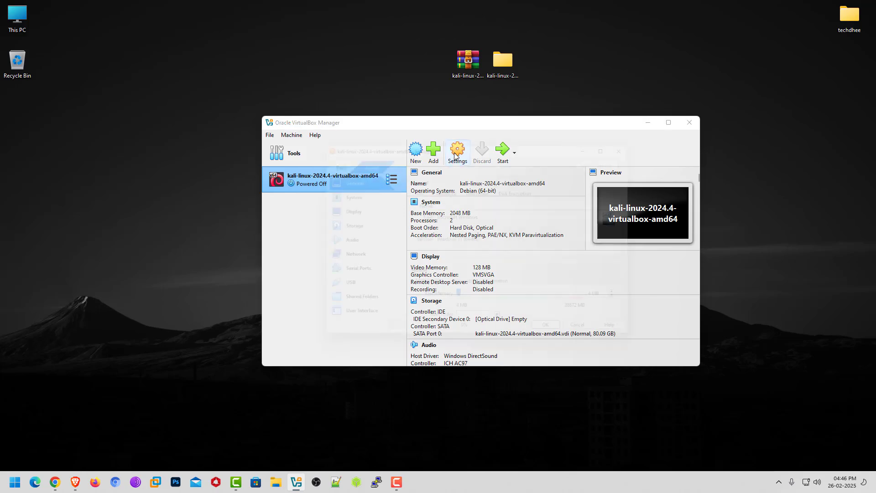
pyautogui.click(457, 151)
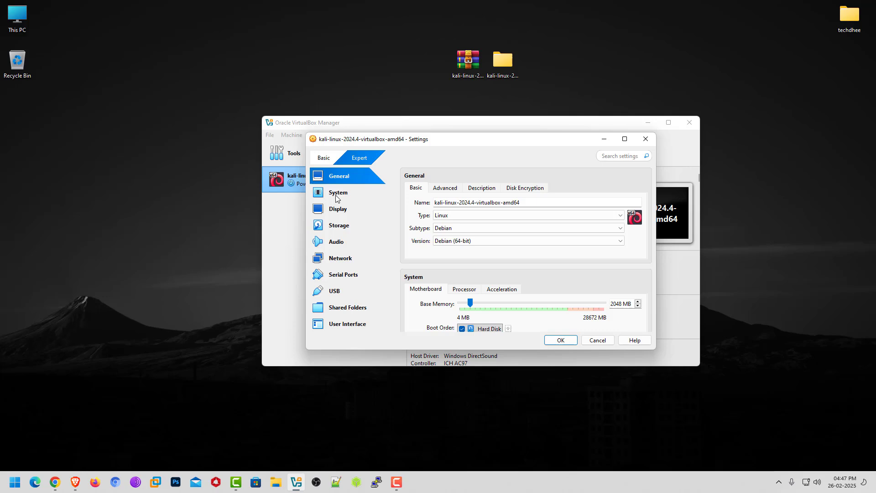
pyautogui.click(337, 192)
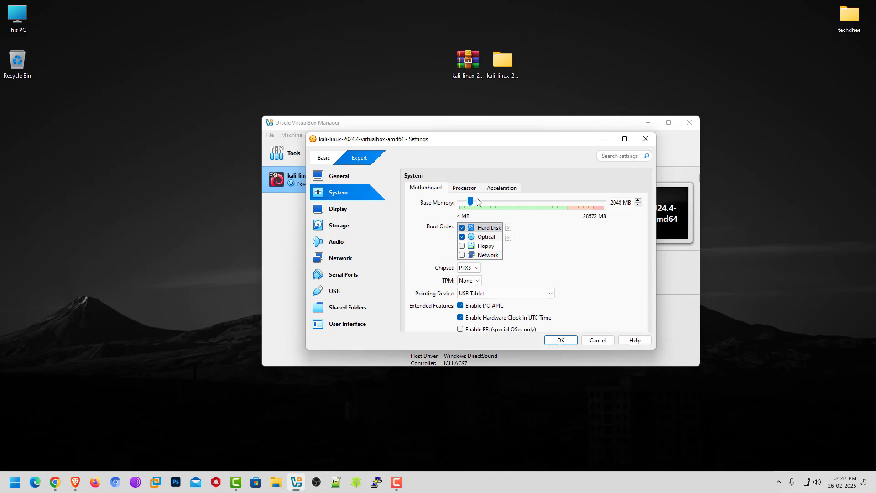
pyautogui.moveTo(476, 201); pyautogui.dragTo(500, 201)
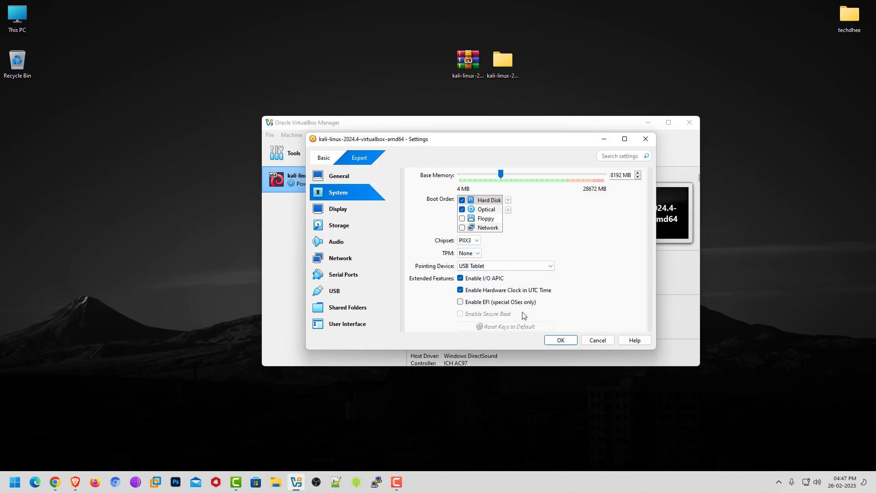
pyautogui.click(337, 241)
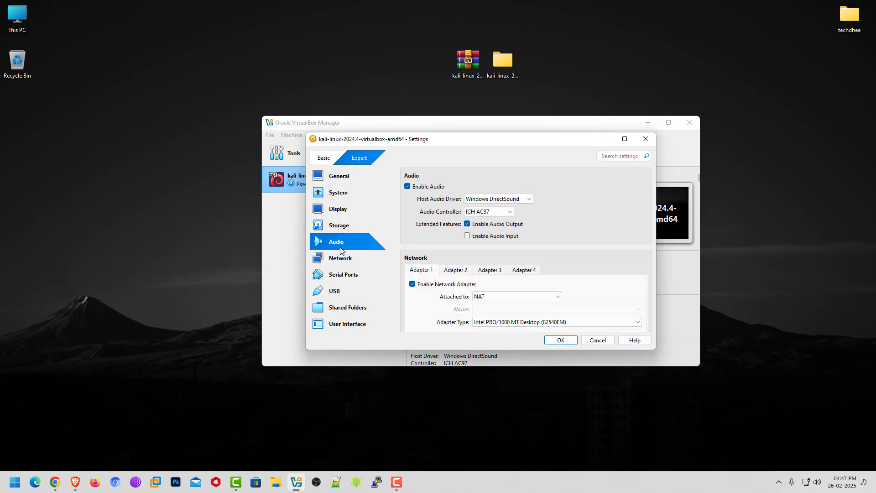
pyautogui.click(334, 290)
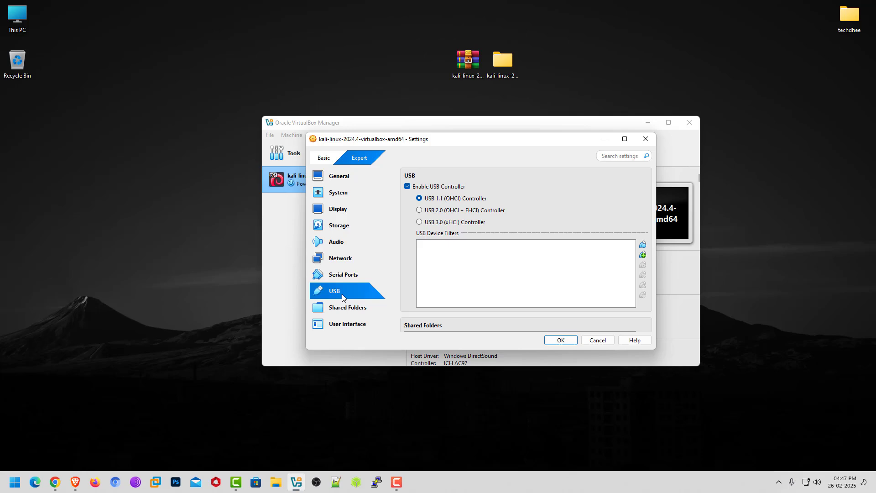
pyautogui.click(340, 175)
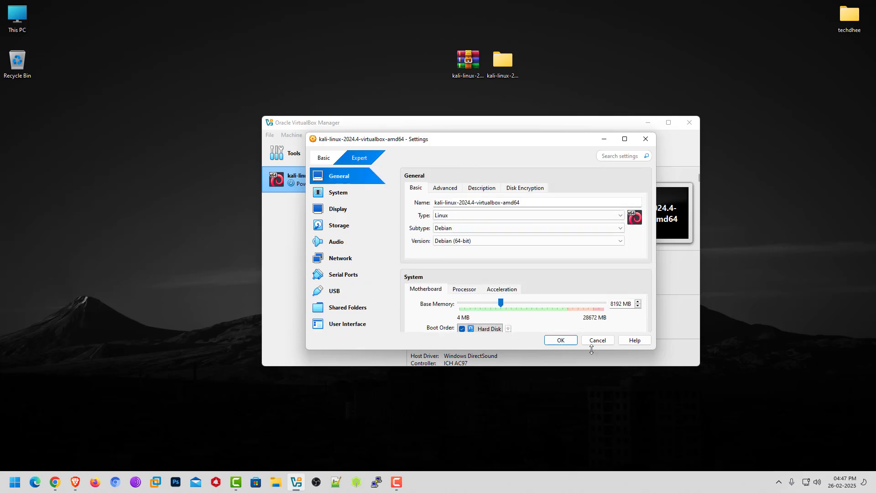
pyautogui.click(560, 339)
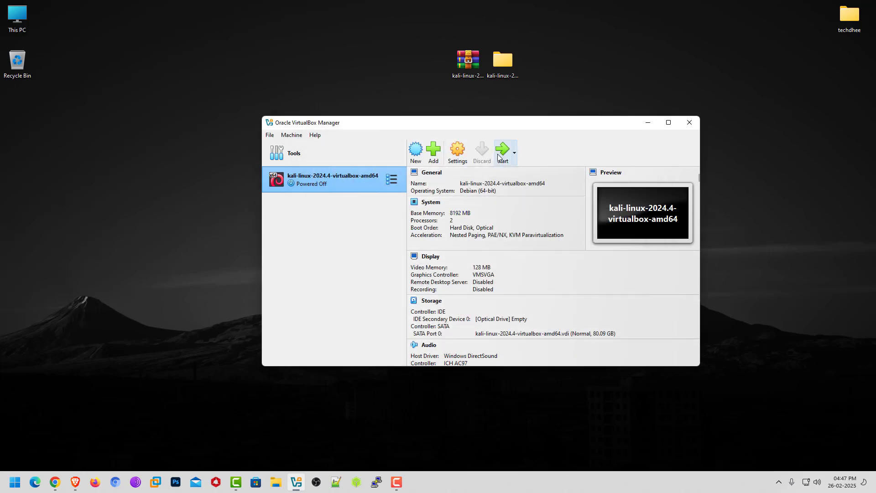
# Boot the Kali virtual machine to its login screen.
pyautogui.click(502, 150)
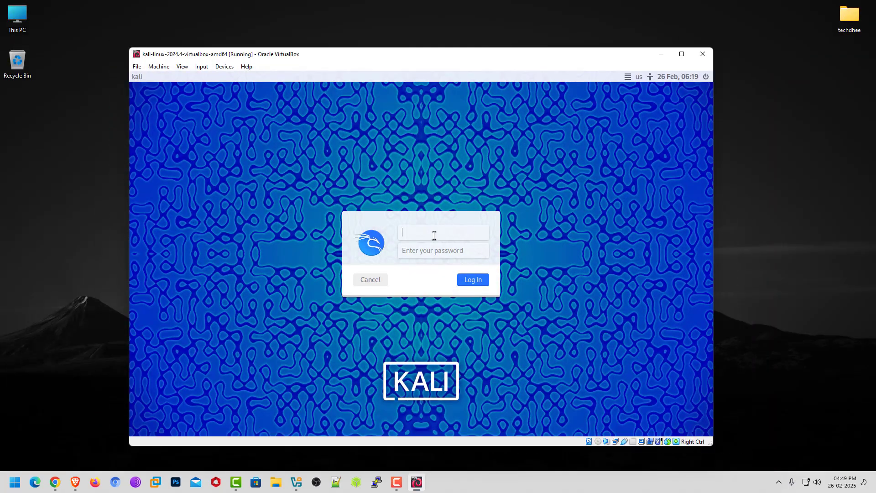
# Log in to the Kali desktop and bring up a terminal window.
pyautogui.click(472, 280)
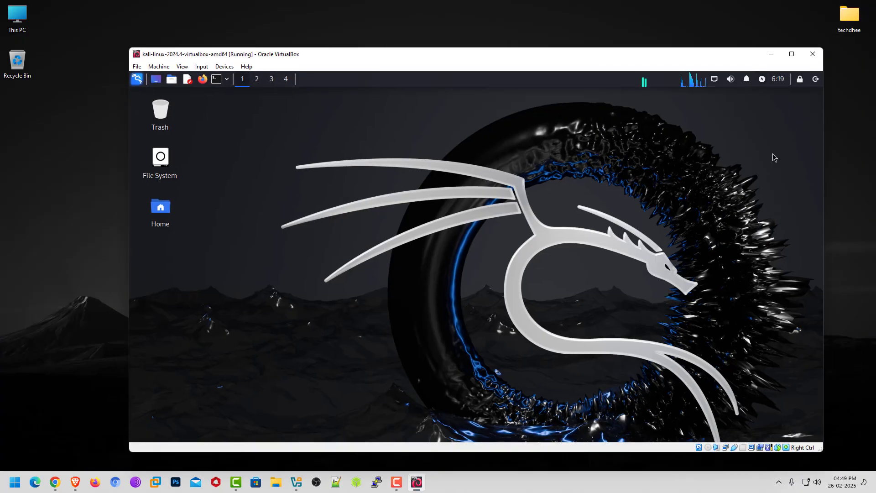
pyautogui.click(295, 481)
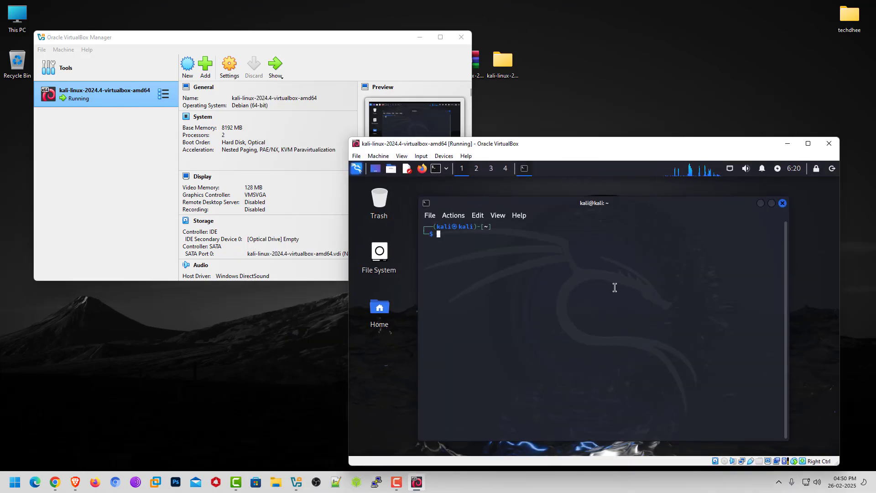
# Begin a 'cat /etc/' command at the kali prompt without running it.
pyautogui.write('cat /etc/')
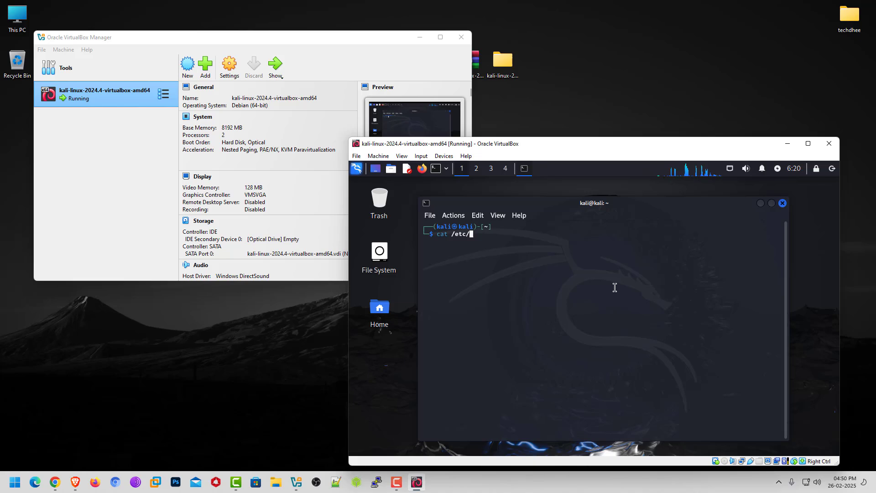